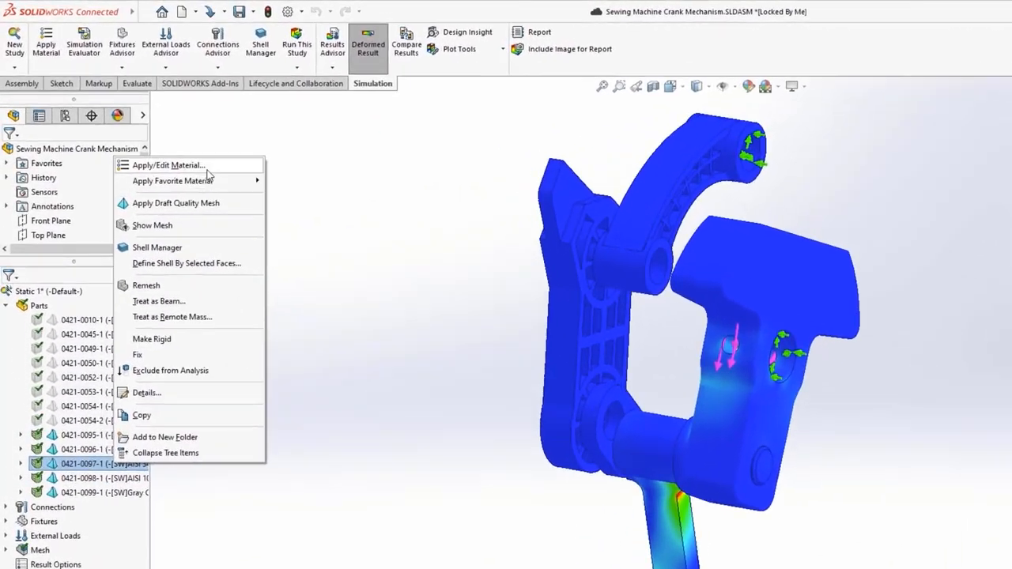
# Step: Bring up the part's material editor and expand the Copper Alloys category to Aluminum Bronze
pyautogui.click(168, 166)
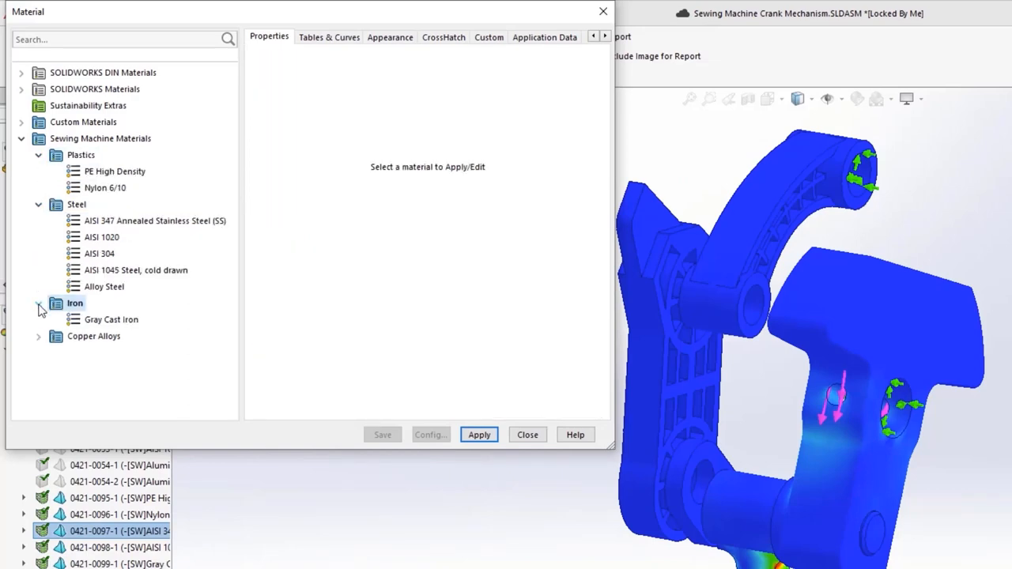
pyautogui.click(38, 335)
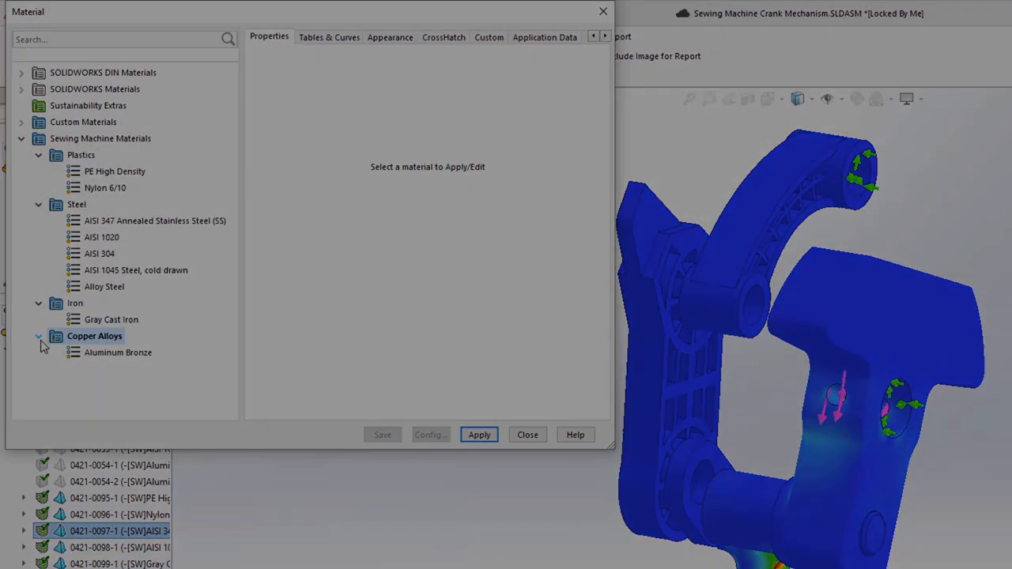
# Step: Start an import and choose the Sewing Machine Materials.sldmat file from disk
pyautogui.click(953, 24)
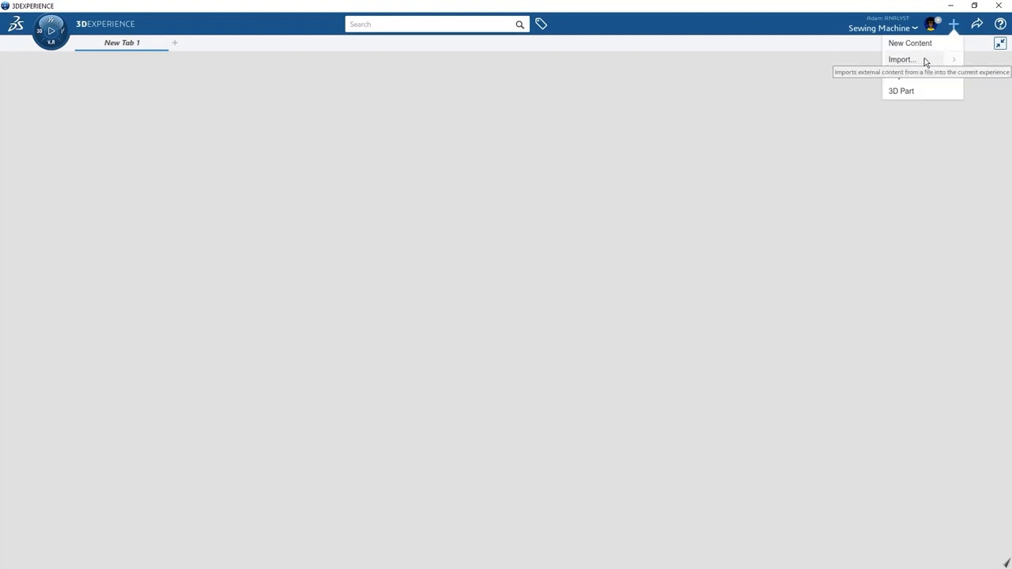
pyautogui.click(902, 60)
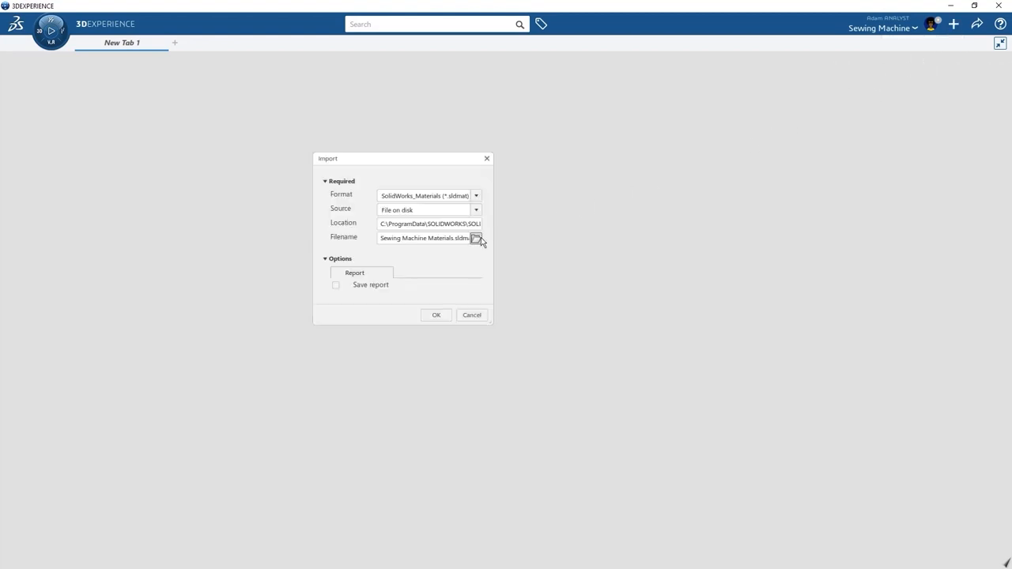
pyautogui.click(478, 238)
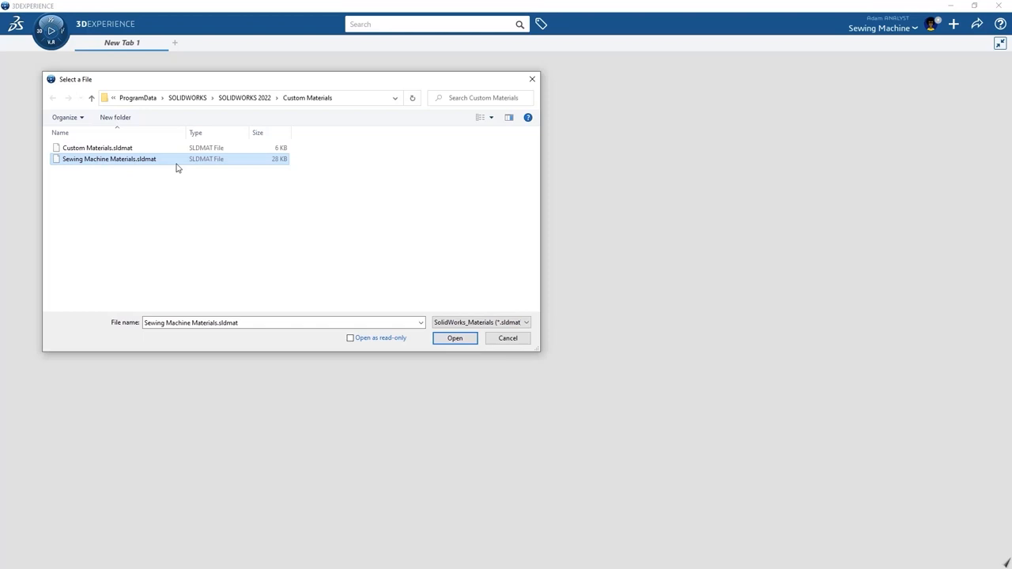
pyautogui.click(456, 338)
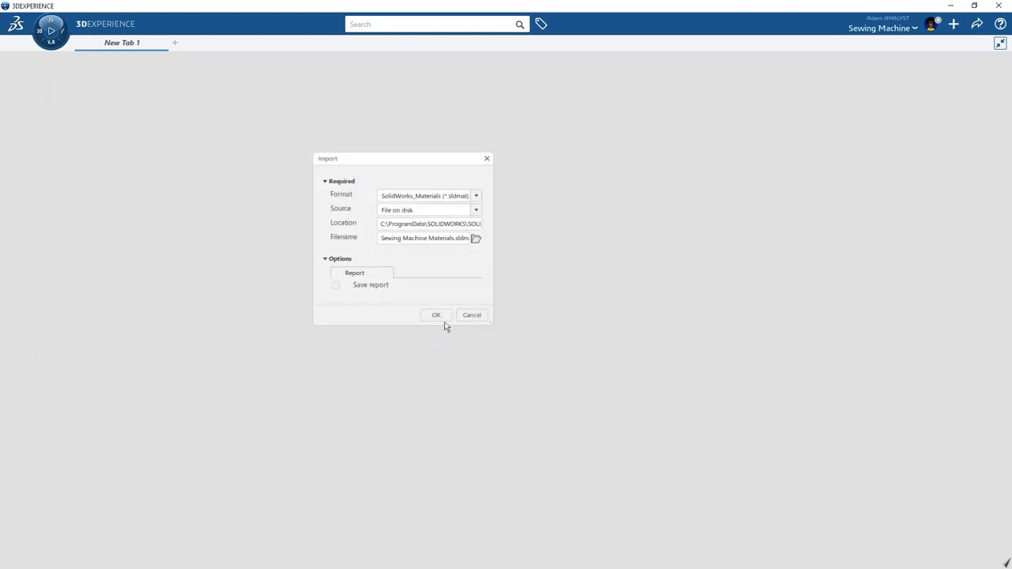
# Step: Confirm the import of the nine materials, dismiss the report and return to the assembly
pyautogui.click(436, 315)
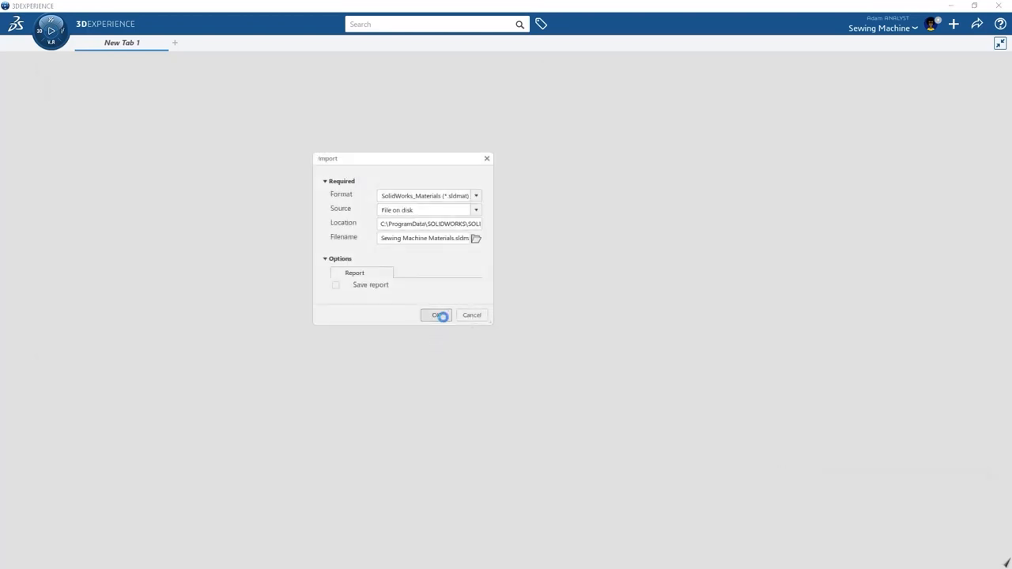
pyautogui.click(437, 315)
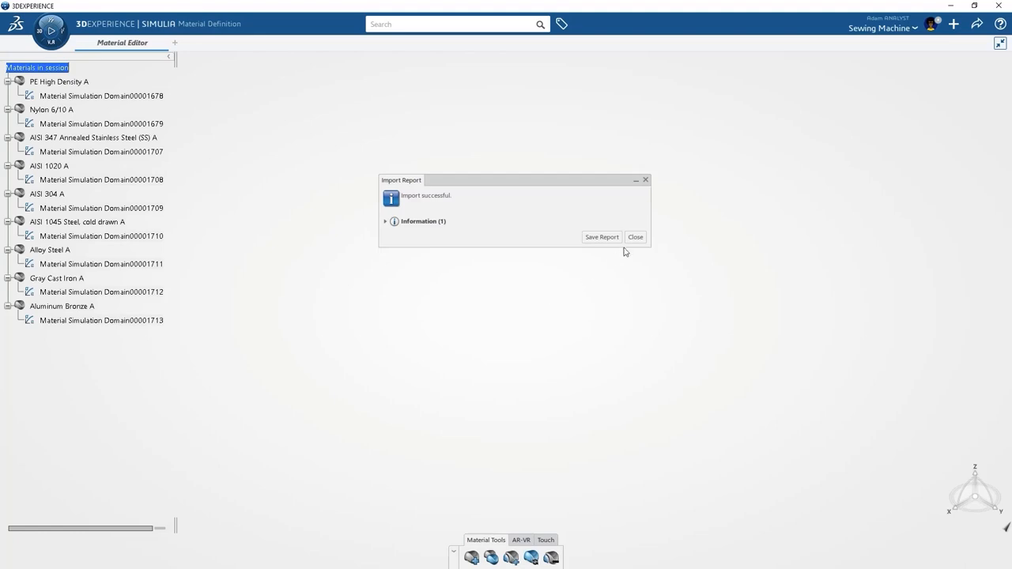
pyautogui.click(636, 238)
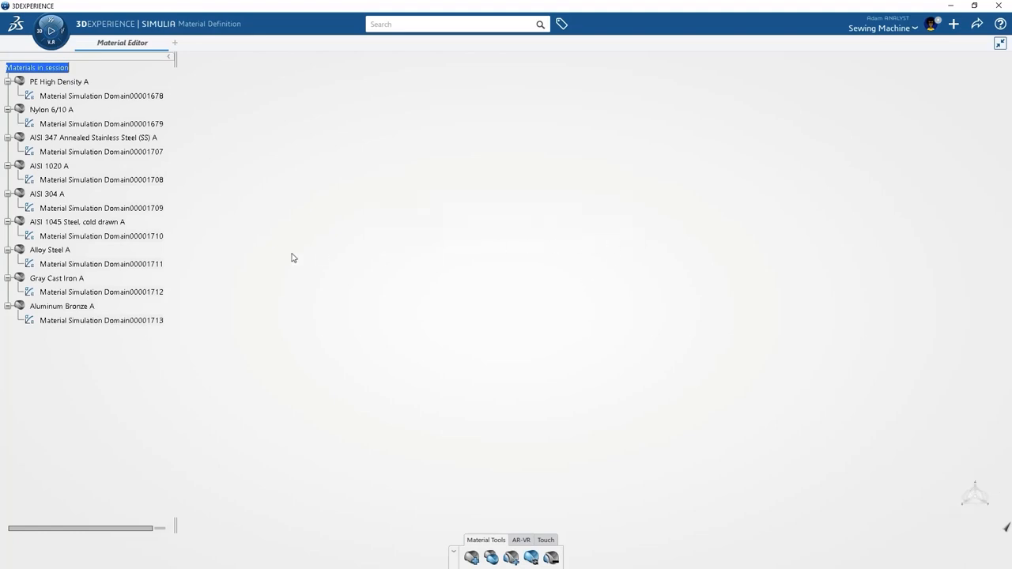
pyautogui.doubleClick(101, 263)
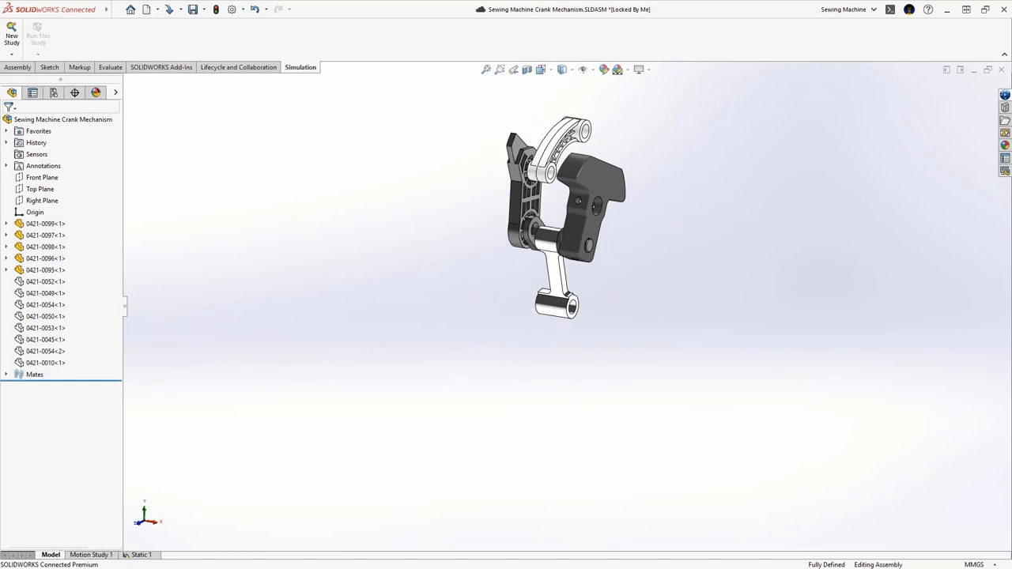
# Step: Search 'alum' and apply Aluminum Bronze from the 3DEXPERIENCE materials to the part
pyautogui.click(6, 303)
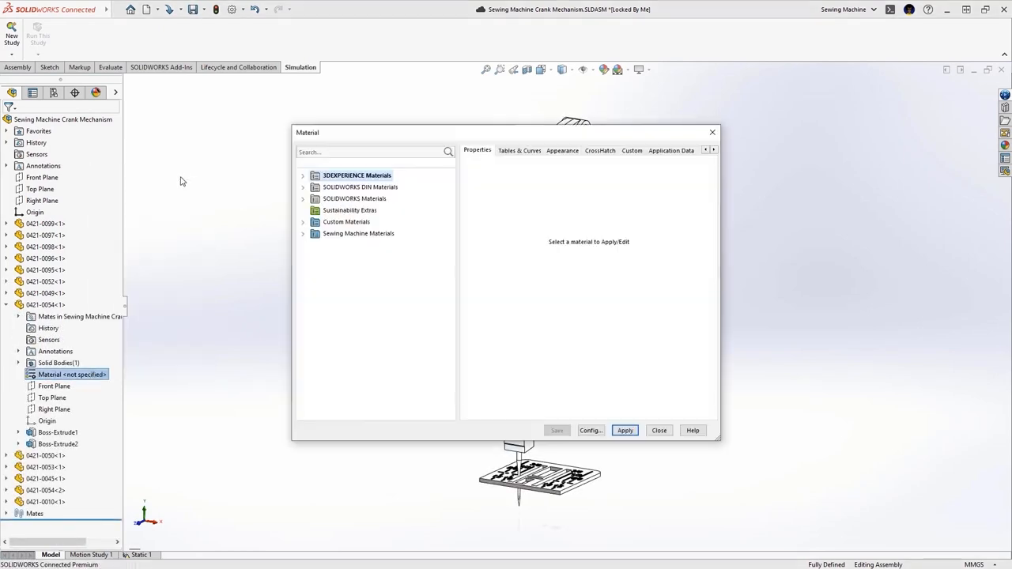
pyautogui.write('alum')
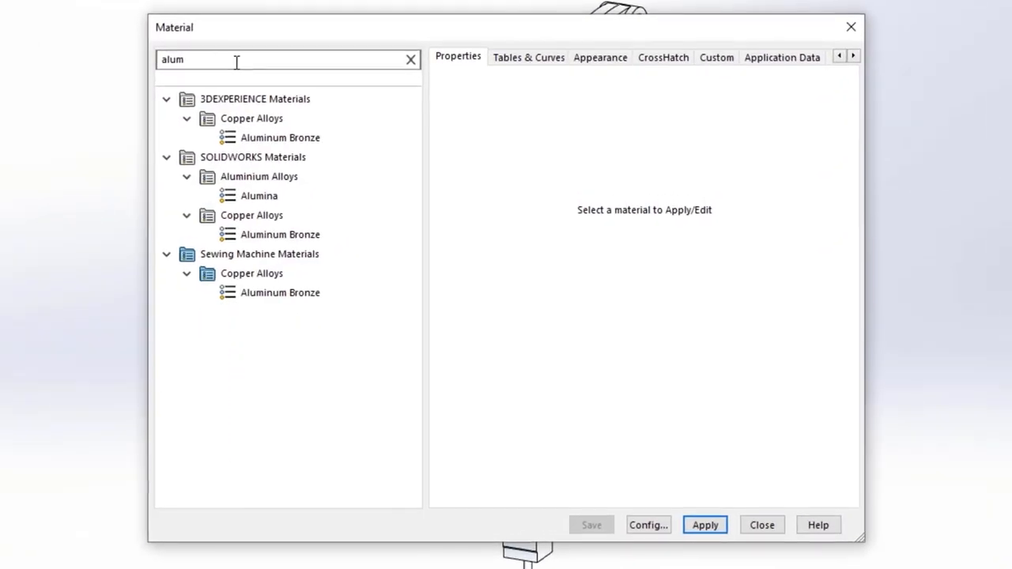
pyautogui.click(280, 136)
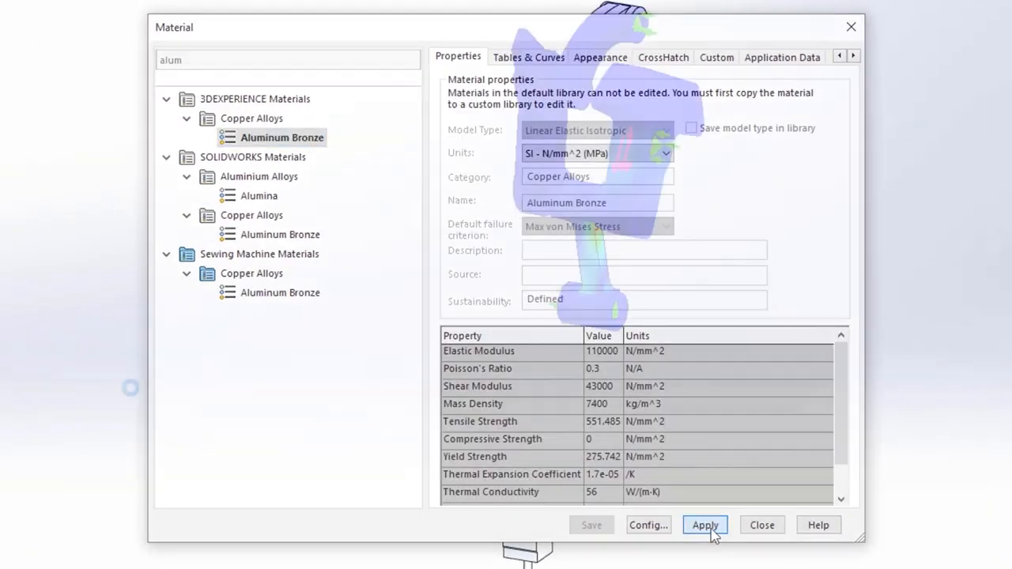
pyautogui.click(760, 525)
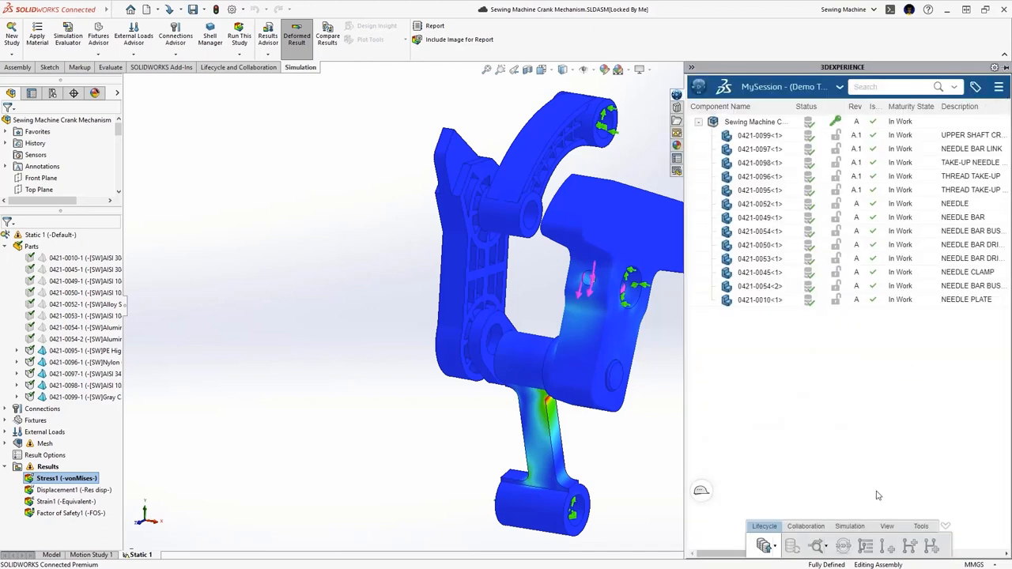
# Step: Create the platform simulation from the static study and accept the transfer summary
pyautogui.click(862, 546)
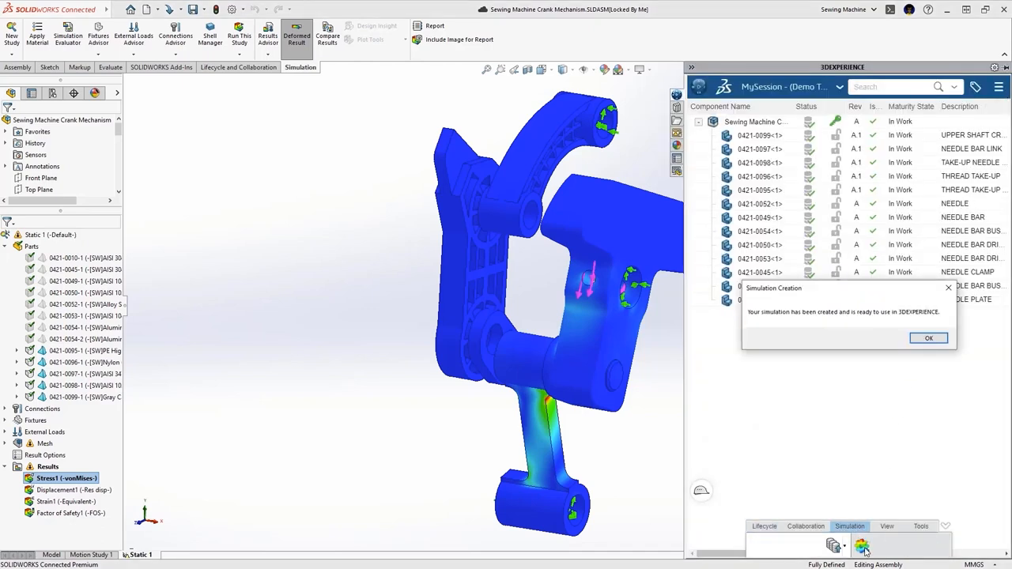
pyautogui.click(929, 339)
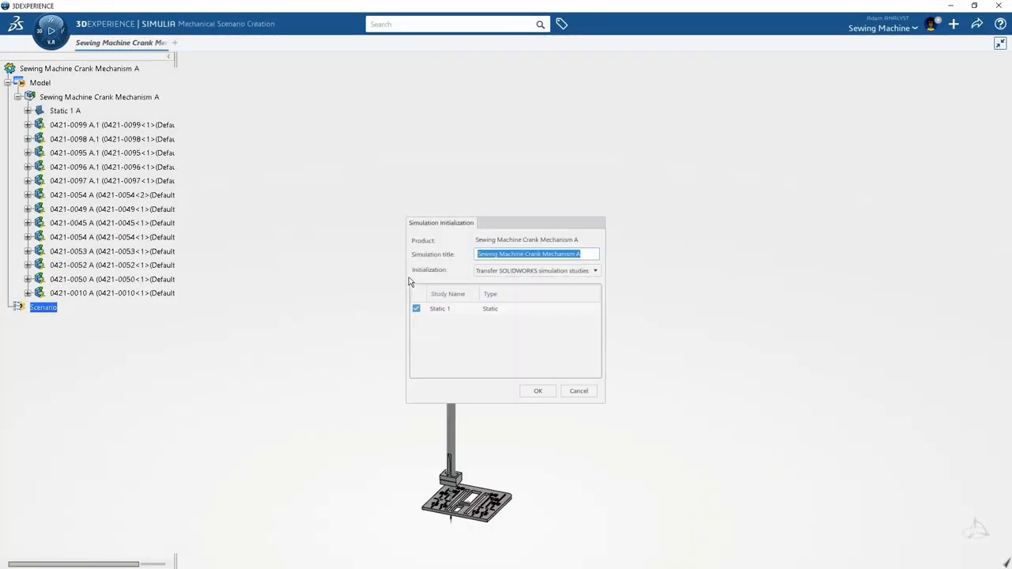
pyautogui.click(538, 390)
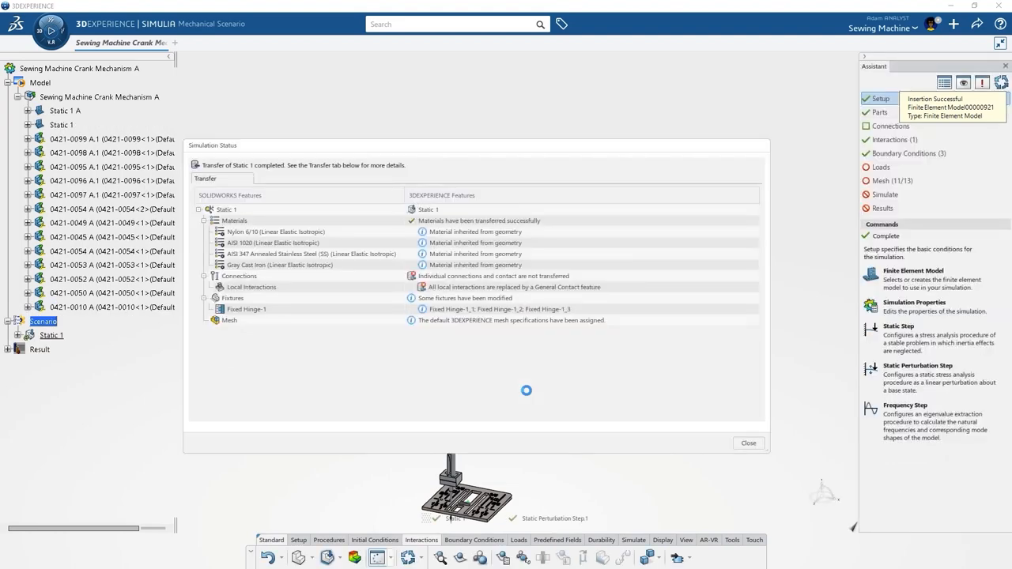
pyautogui.click(746, 443)
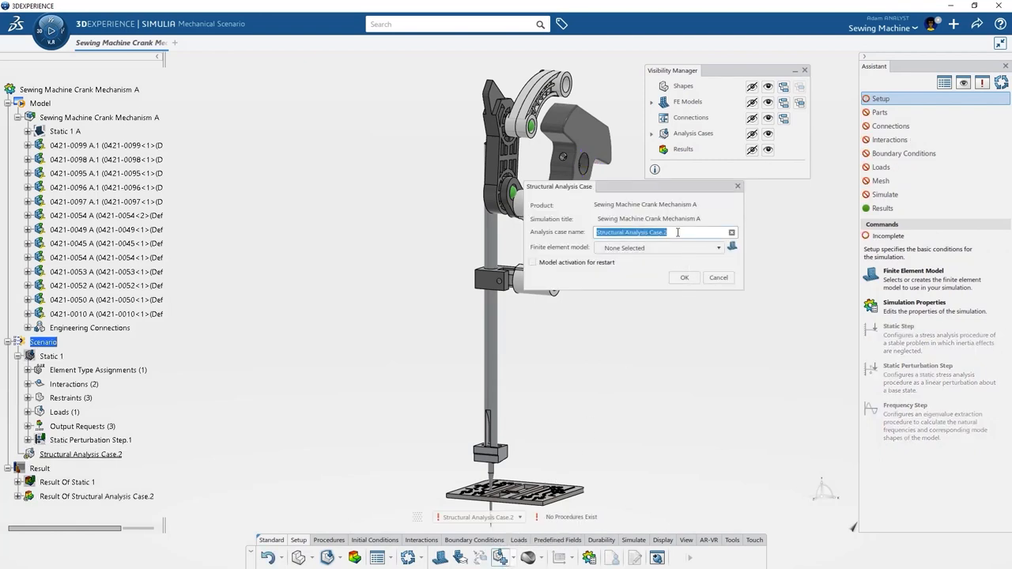
# Step: Name the new structural analysis case 'Break' and choose its finite element model
pyautogui.write('Break')
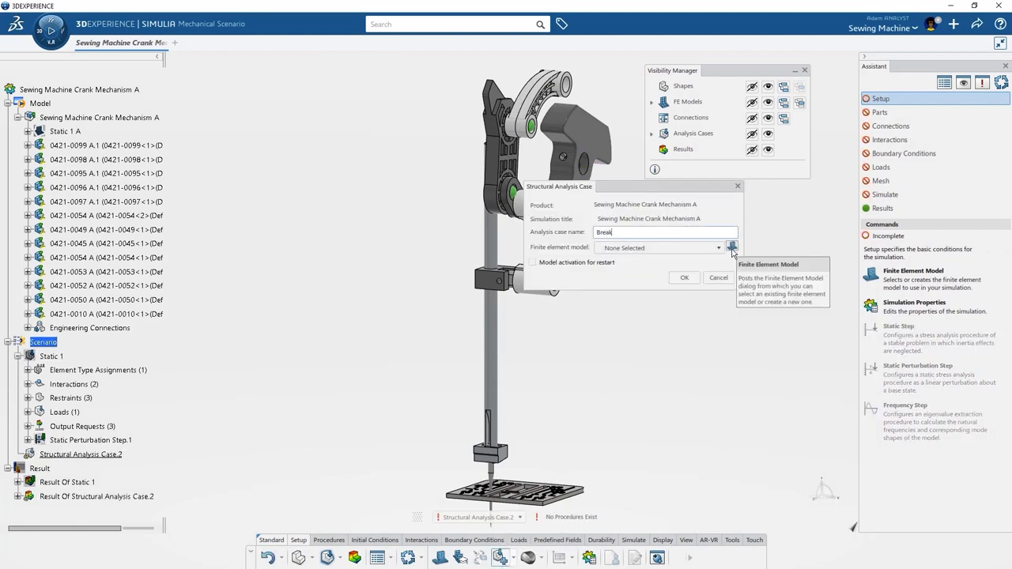
pyautogui.click(731, 247)
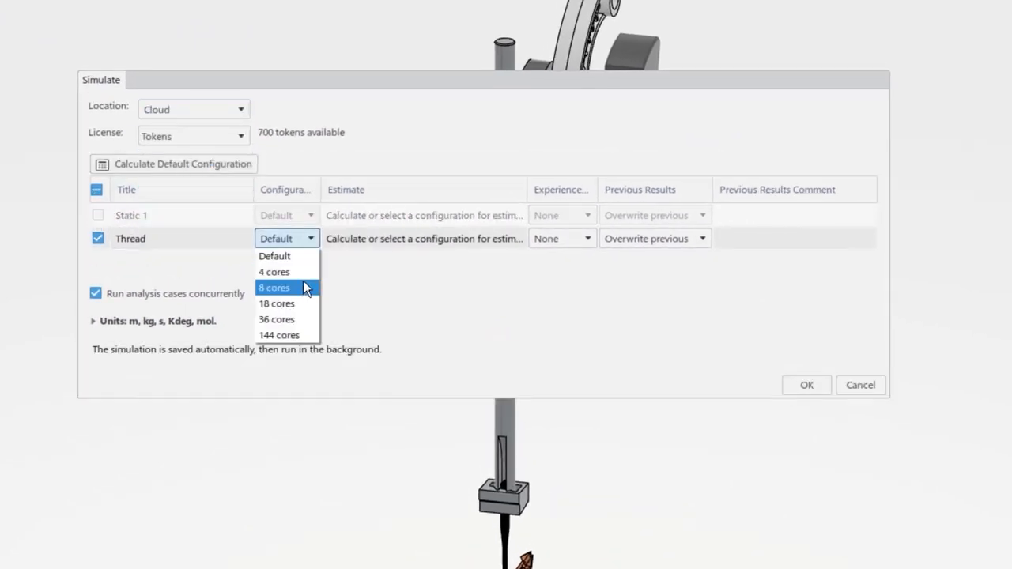
# Step: Run the Thread case on 6 cloud cores and chart kinetic energy against increment
pyautogui.click(275, 288)
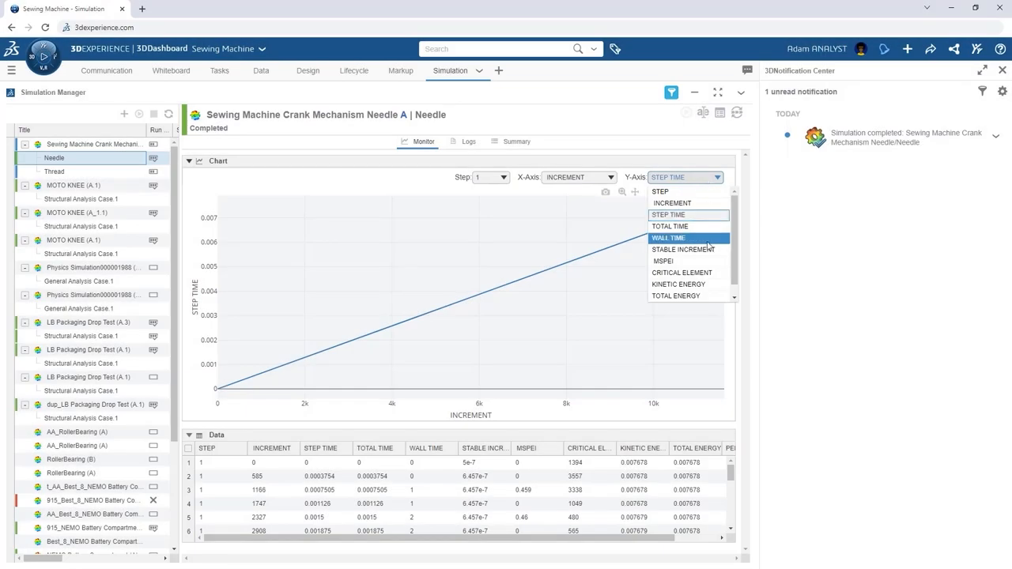
pyautogui.click(679, 284)
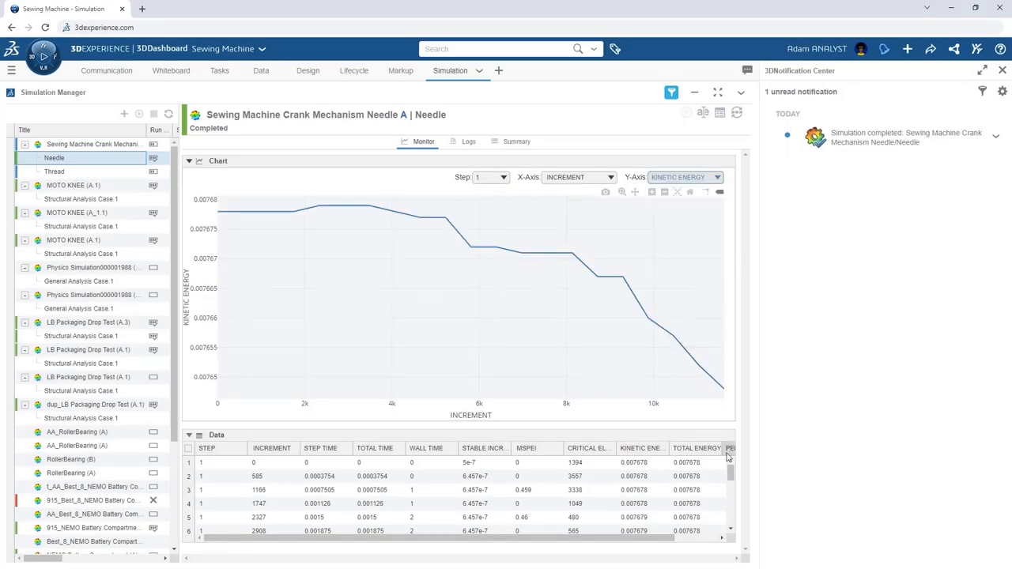
pyautogui.scroll(-3)
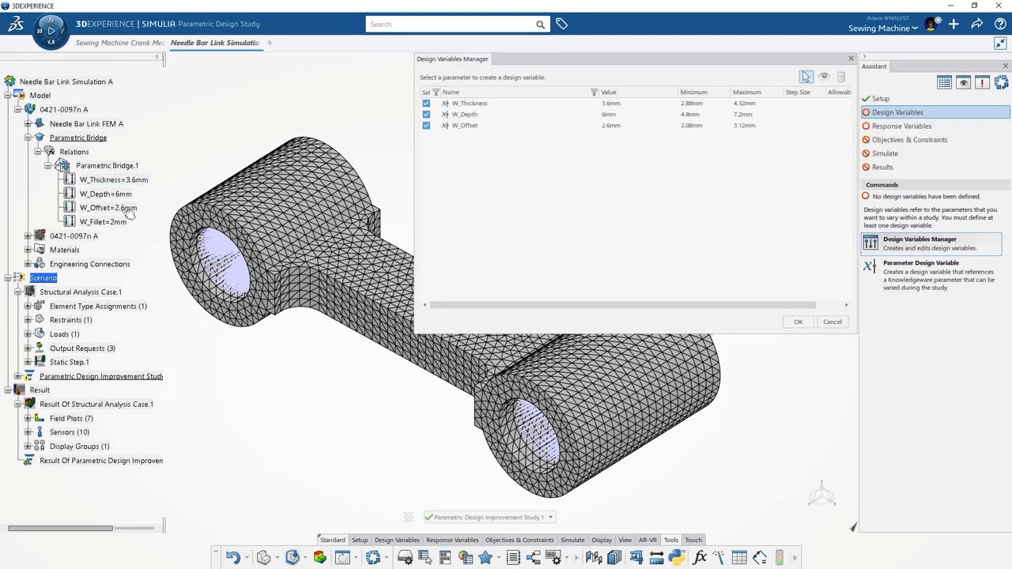
# Step: Make W_Offset a design variable alongside thickness and depth, then confirm replacing the link component
pyautogui.click(902, 126)
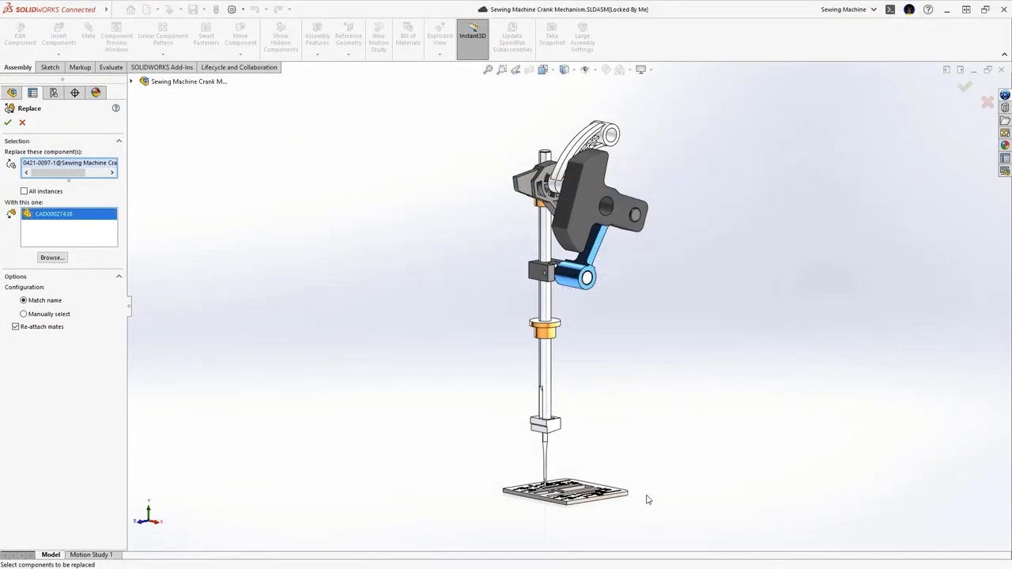
pyautogui.click(8, 123)
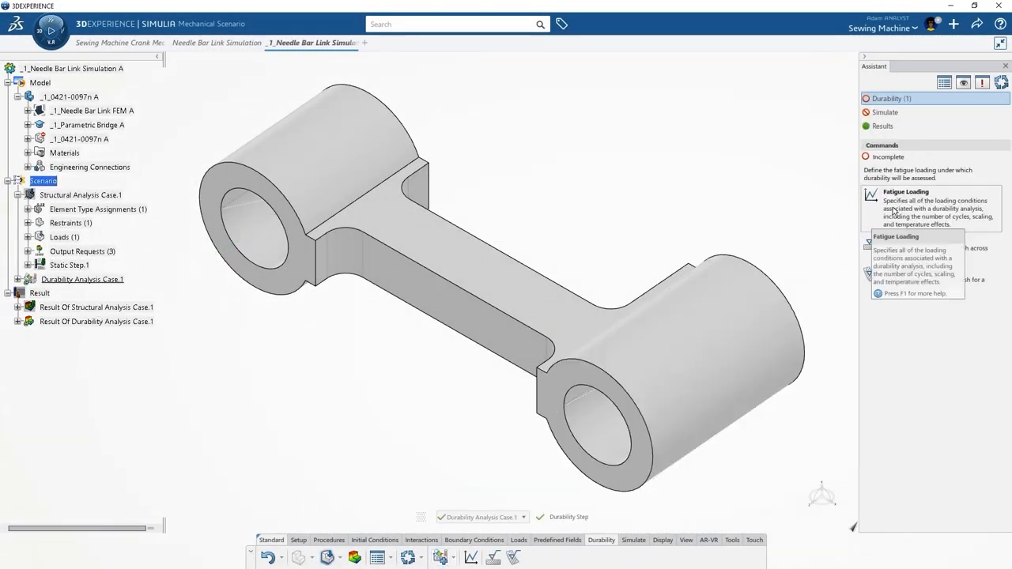
# Step: Add fatigue loading and a Juvinall fine-ground or commercially polished local surface finish
pyautogui.click(904, 209)
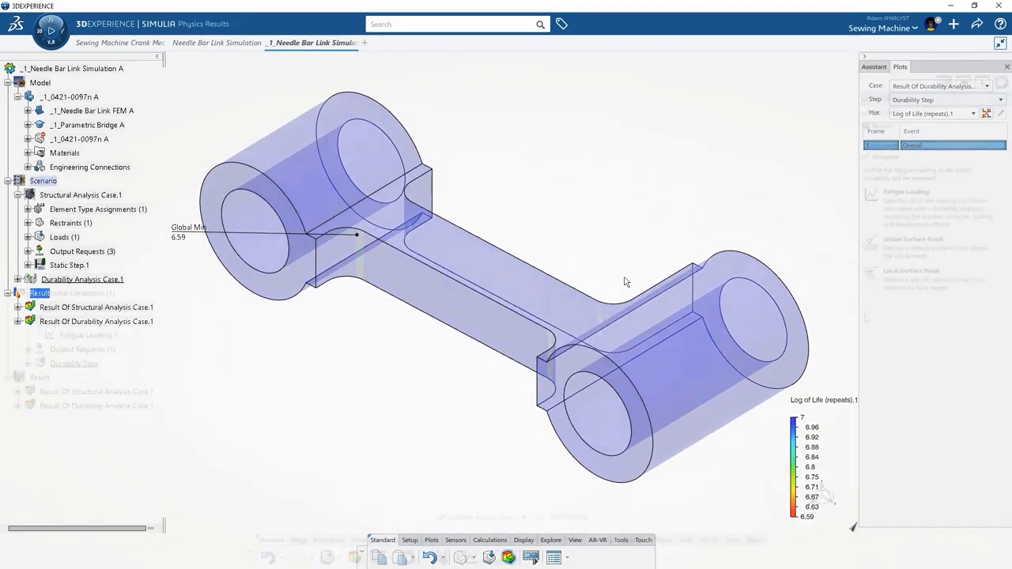
pyautogui.click(914, 327)
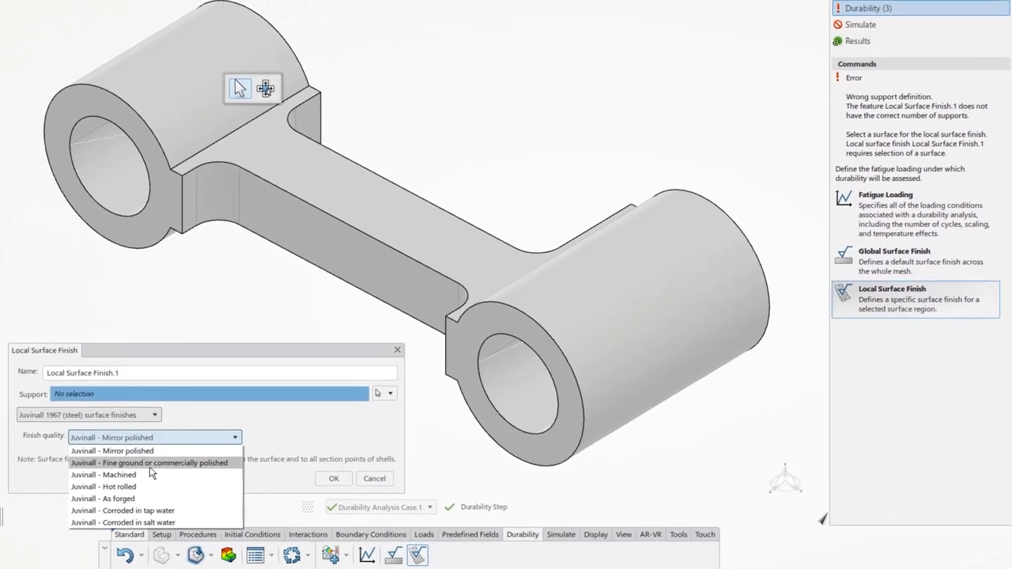
pyautogui.click(148, 462)
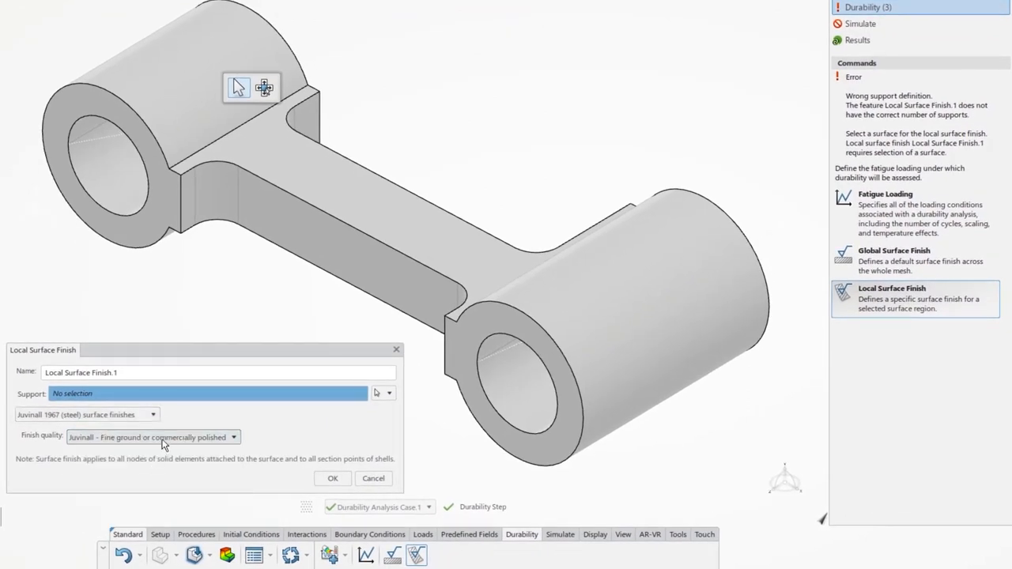
pyautogui.click(218, 197)
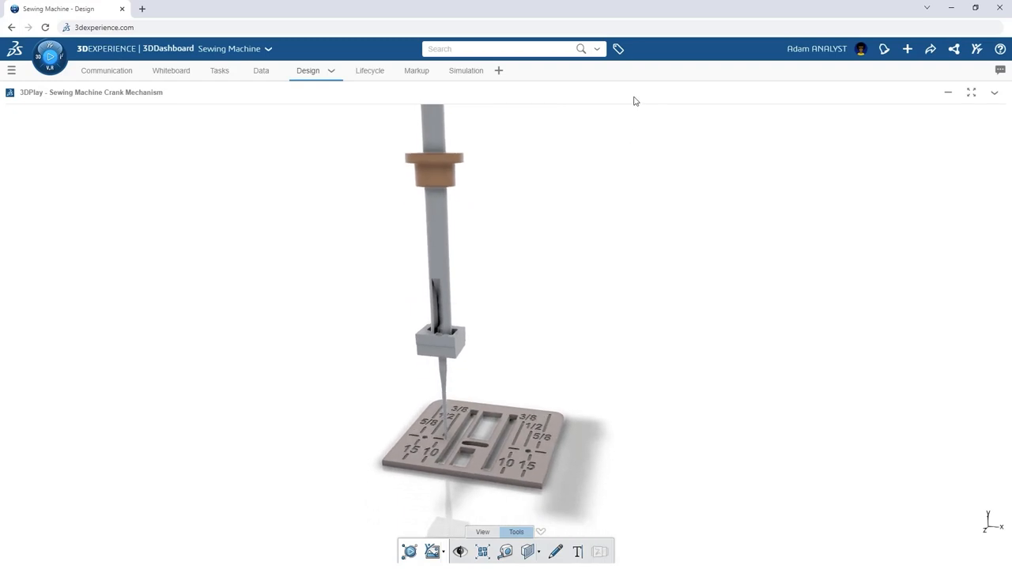
# Step: Search the platform for 'crank' and publish the result as simulation media to a conversation
pyautogui.write('crank')
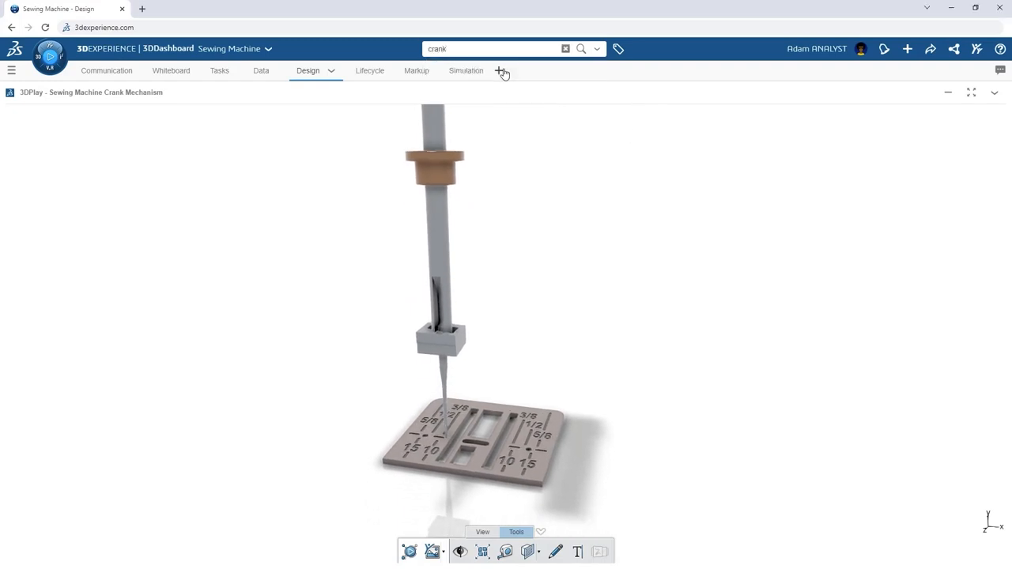
pyautogui.click(582, 48)
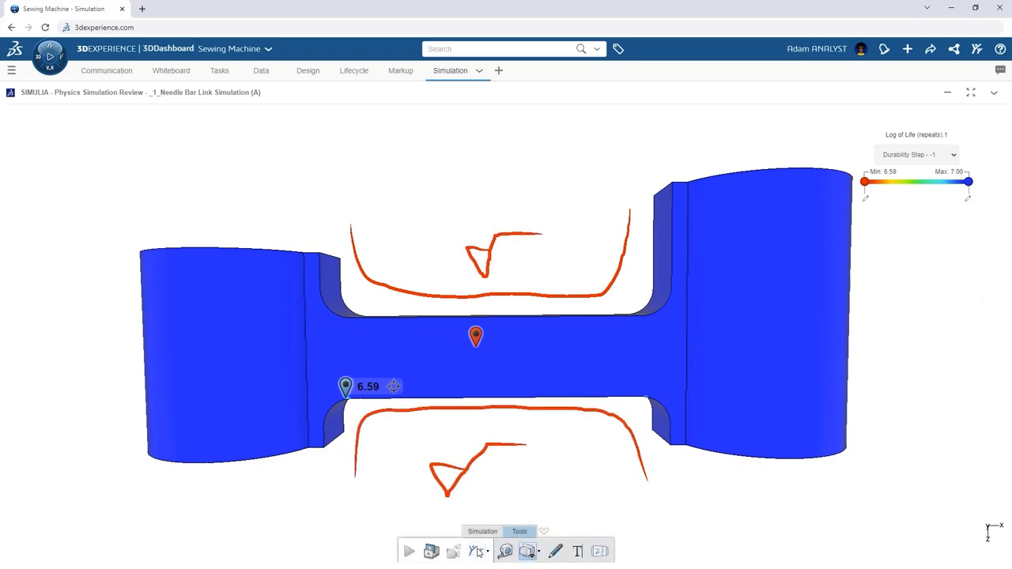
pyautogui.click(527, 550)
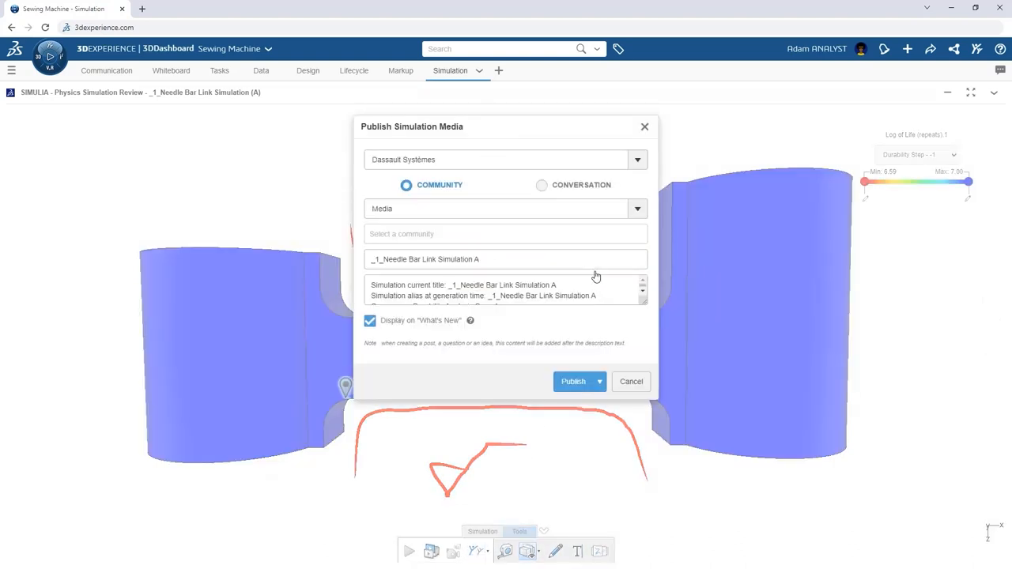
pyautogui.click(542, 184)
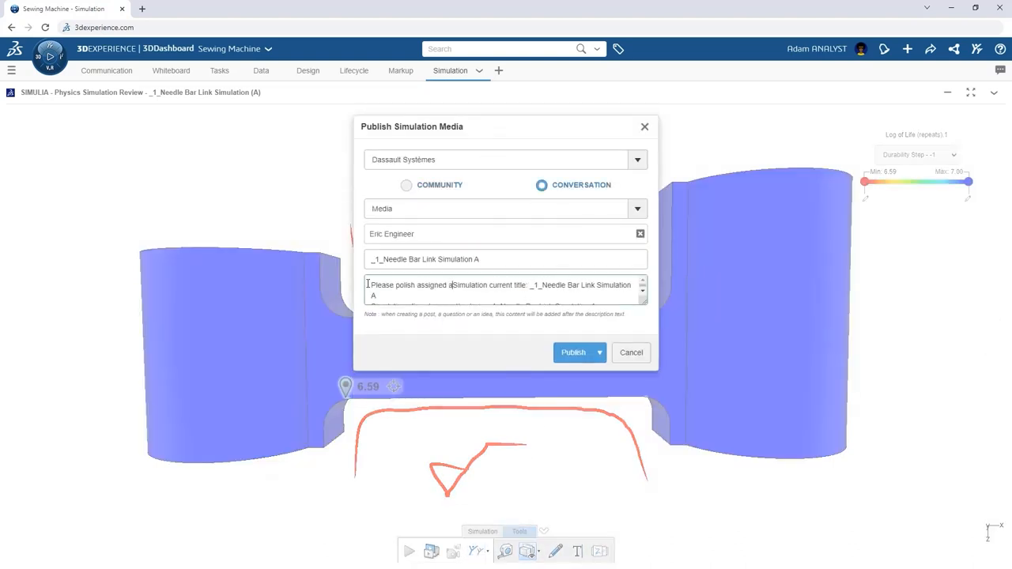